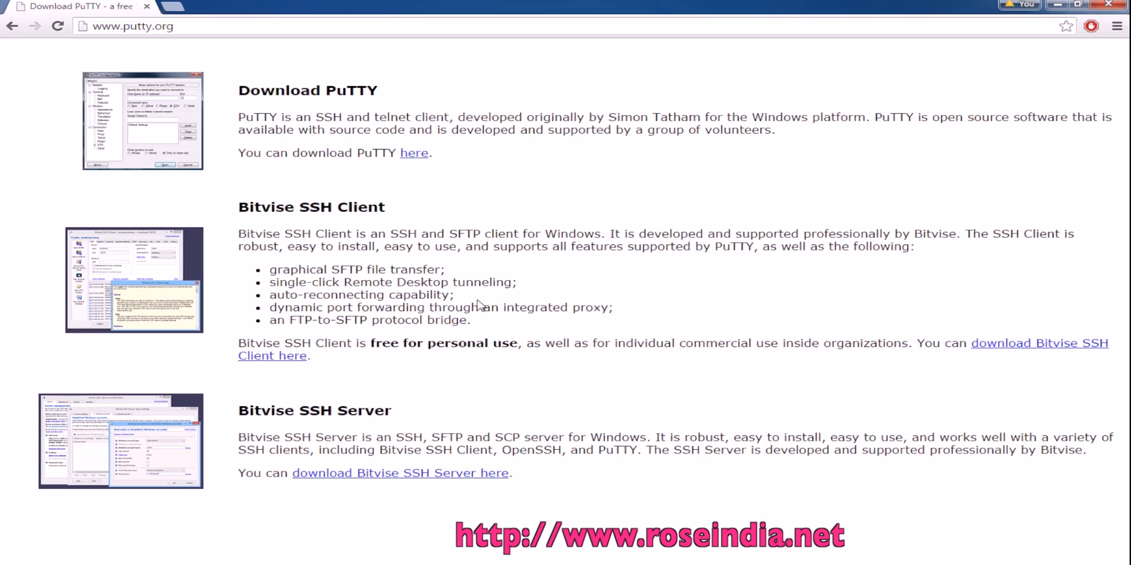
# - Download putty.exe for Windows on Intel x86 from the putty.org download page
pyautogui.click(211, 26)
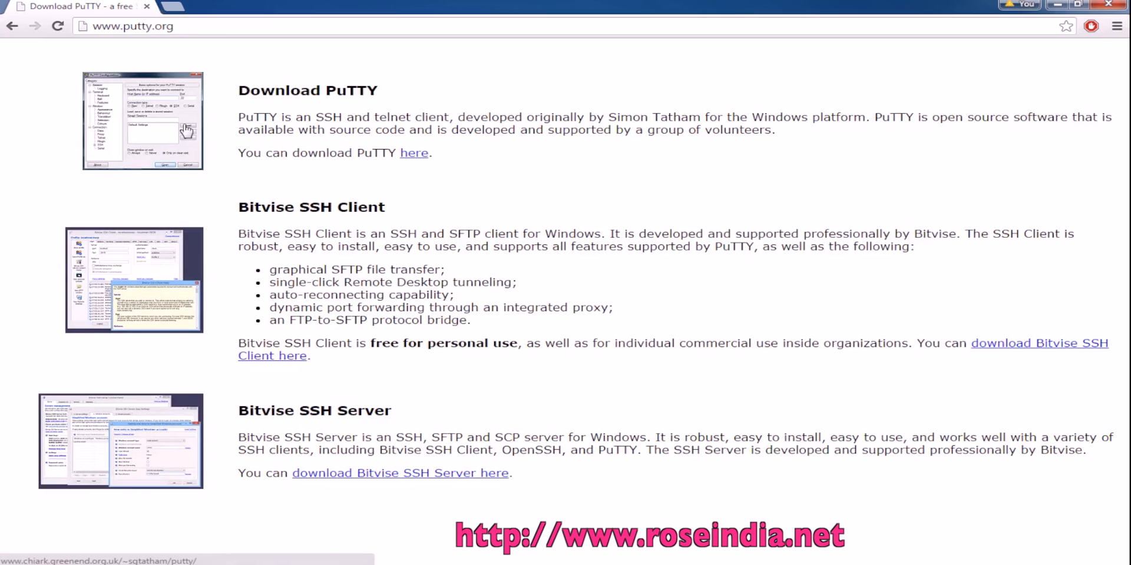
pyautogui.moveTo(287, 122)
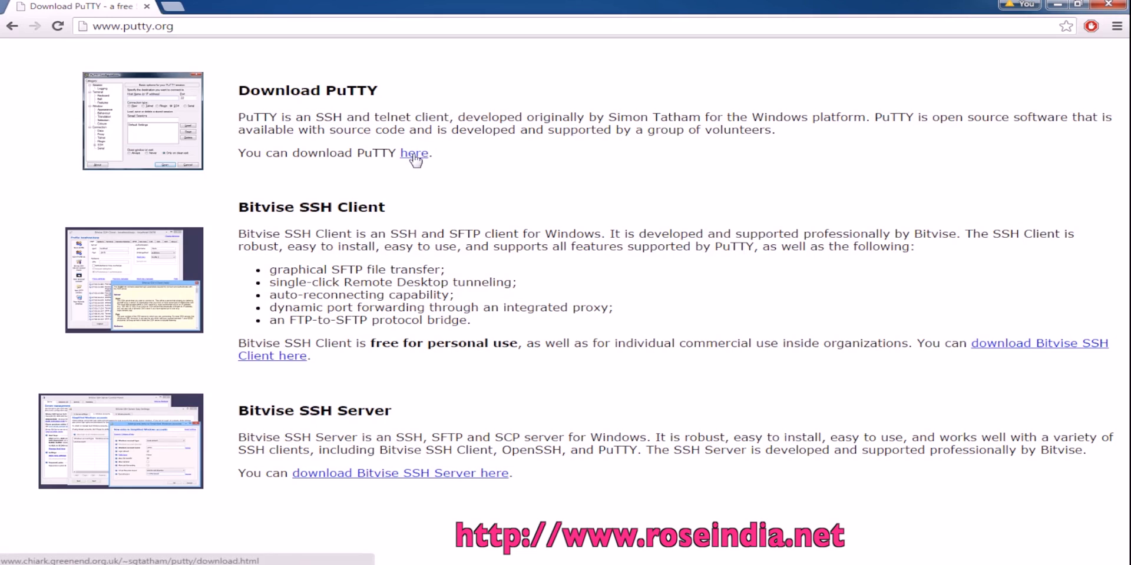
pyautogui.click(413, 153)
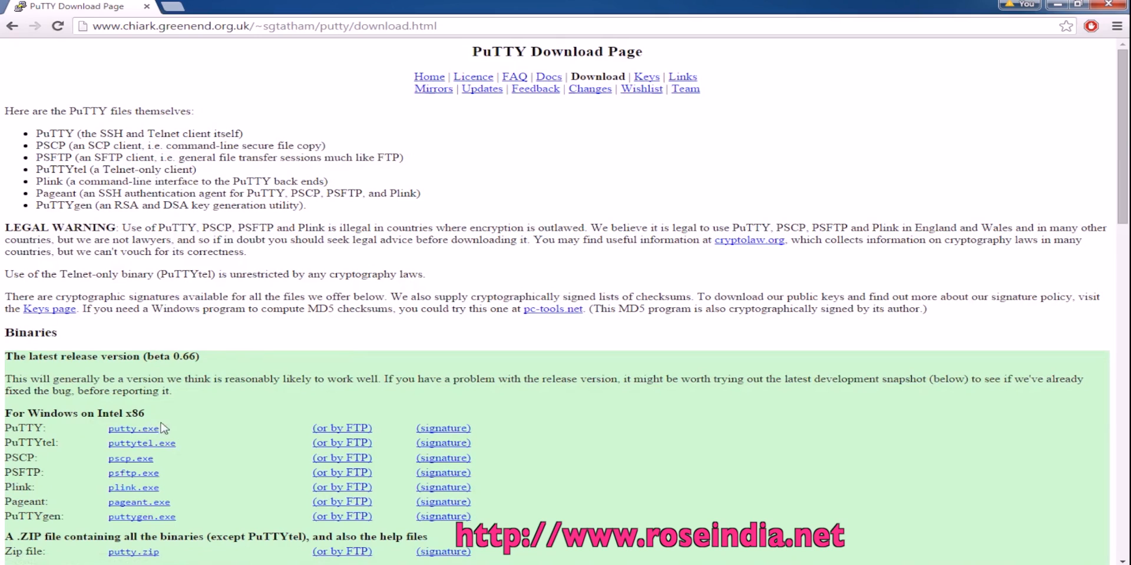
pyautogui.moveTo(149, 432)
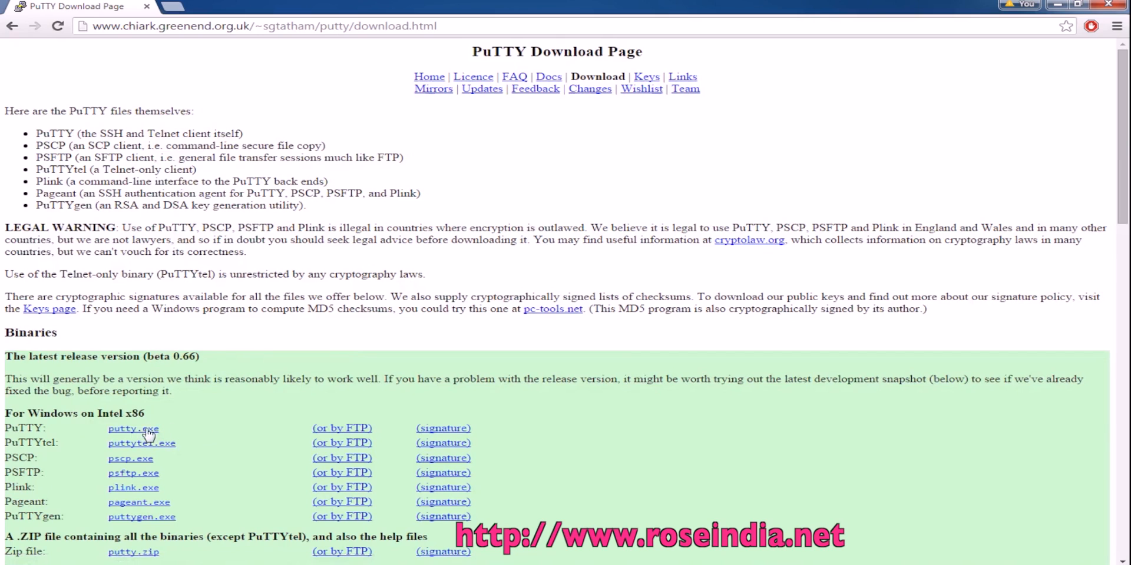
pyautogui.click(133, 429)
pyautogui.write('putty')
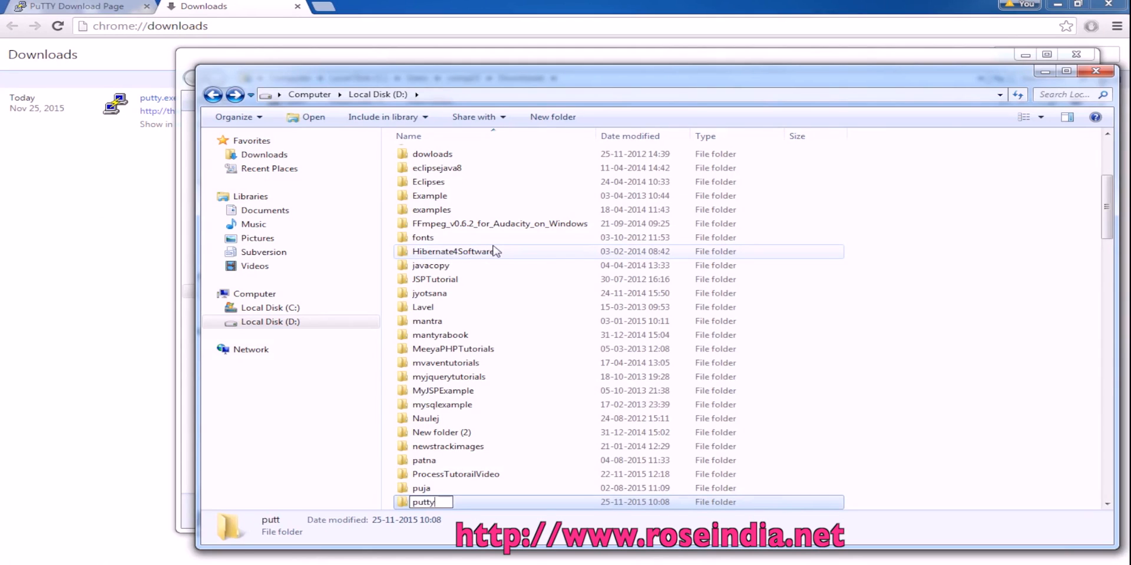
# - Run putty.exe from the putty folder on drive D, confirming the unverified-program warning
pyautogui.doubleClick(423, 502)
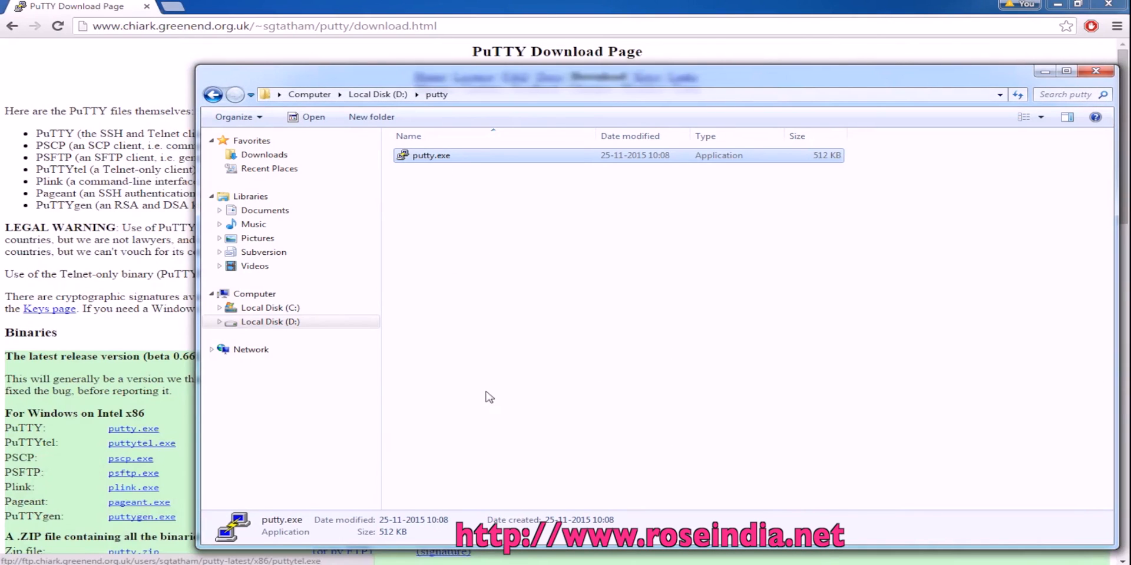
pyautogui.doubleClick(431, 156)
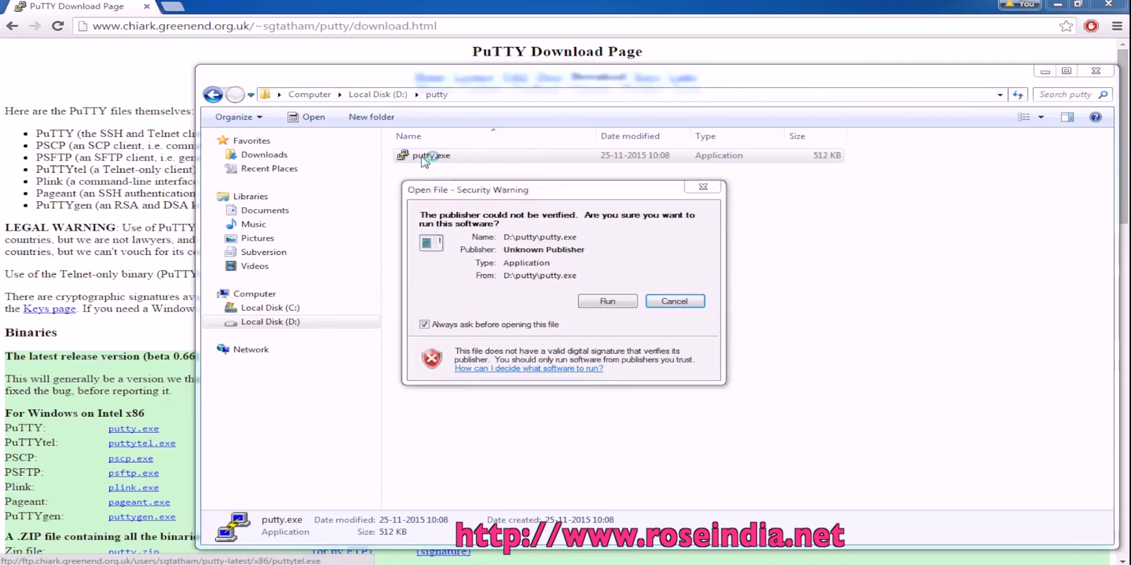
pyautogui.click(606, 302)
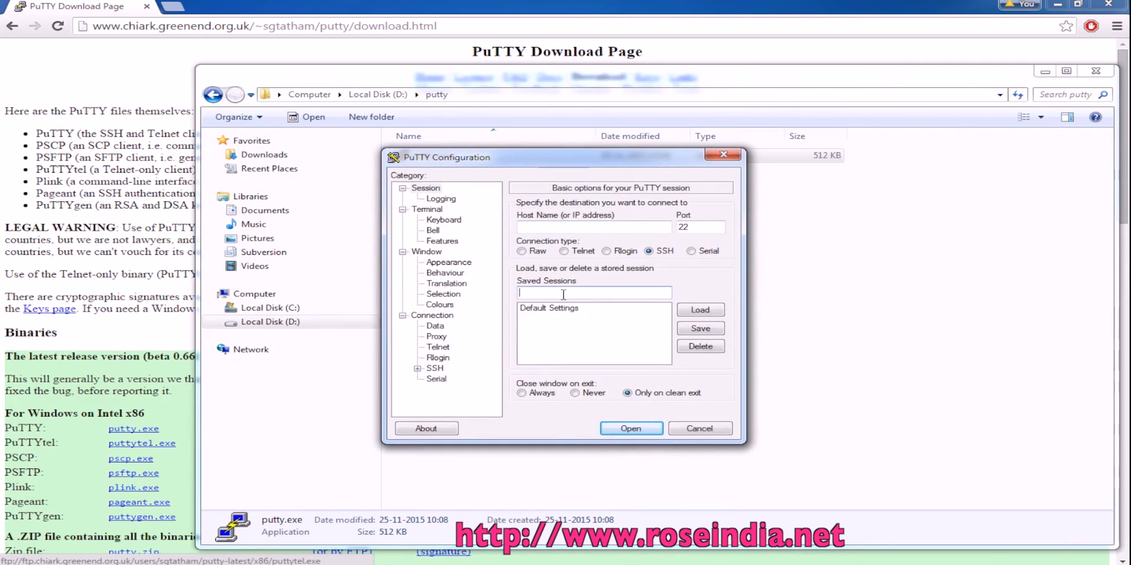
# - Save host 192.168.10.211 as a session named LocalLinux
pyautogui.click(591, 227)
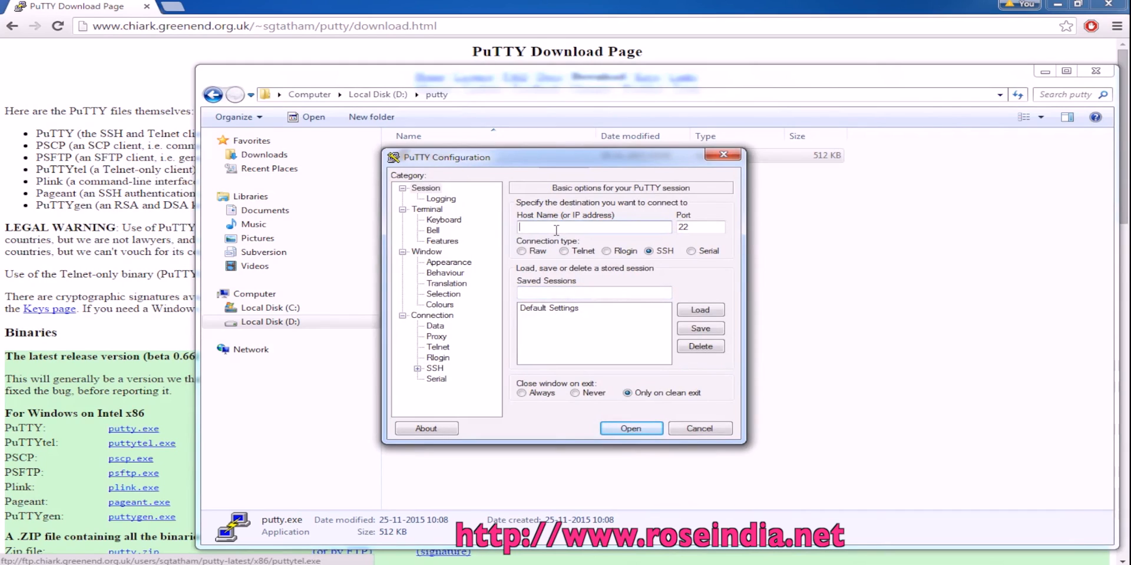
pyautogui.write('192.168.10')
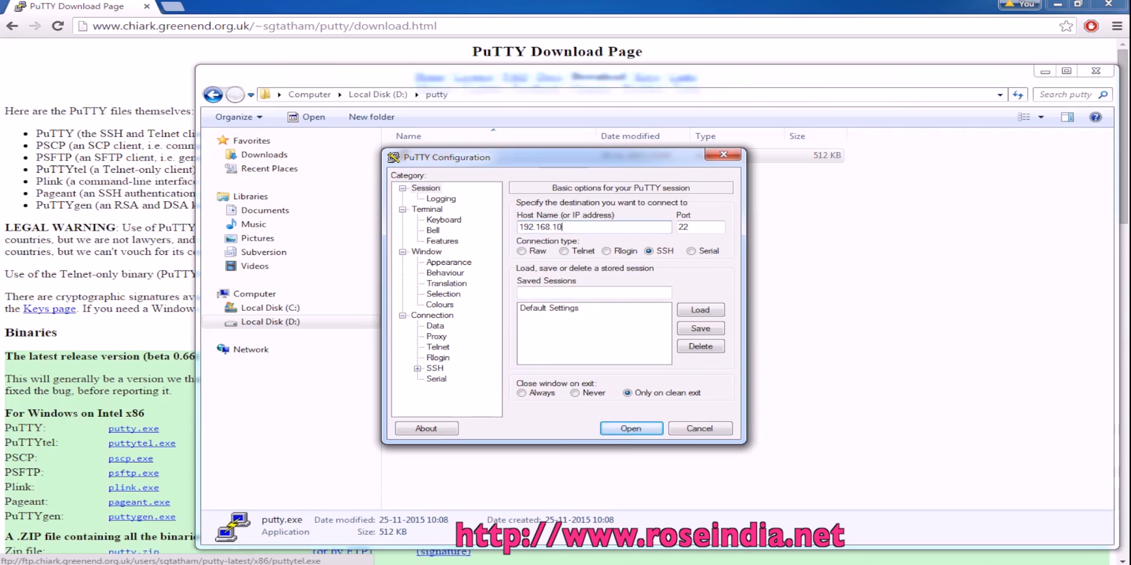
pyautogui.write('.211')
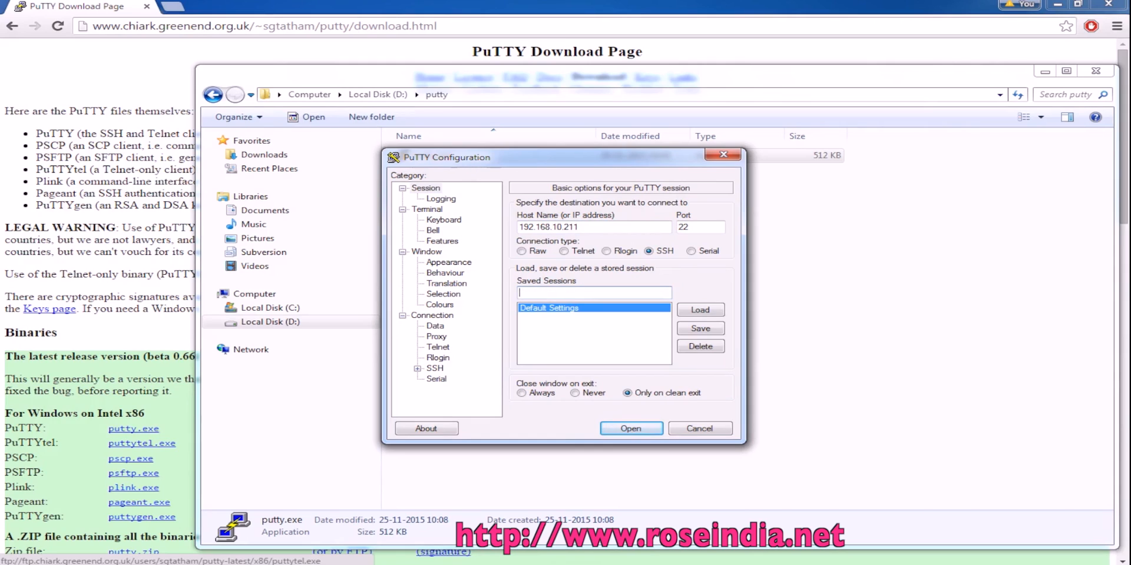
pyautogui.write('LocalLinux')
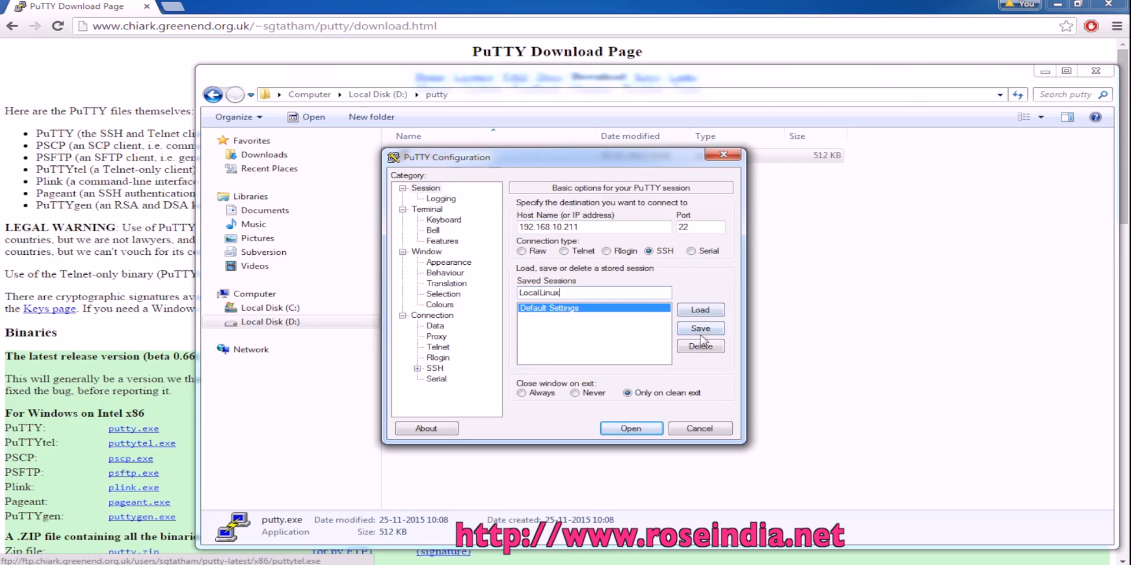
pyautogui.click(699, 328)
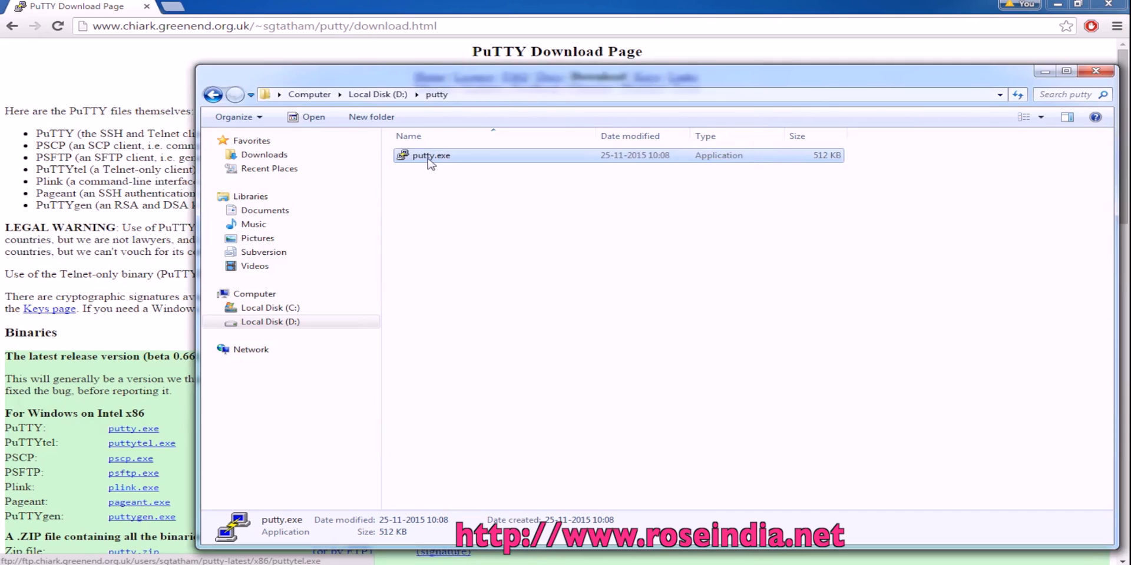
# - Connect with the saved LocalLinux session and accept the server's host key
pyautogui.doubleClick(431, 155)
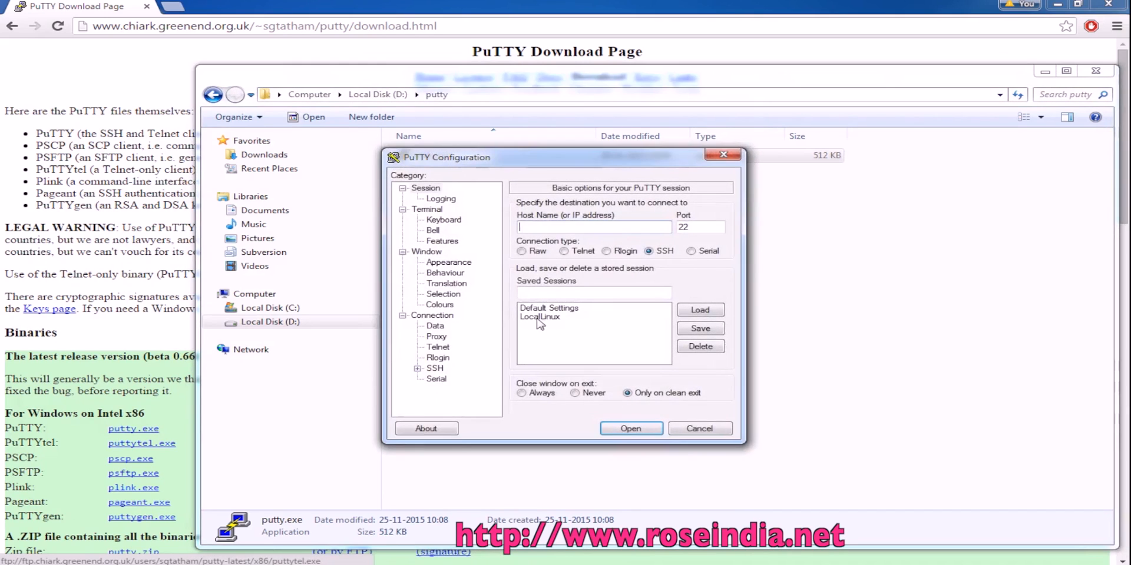
pyautogui.click(540, 316)
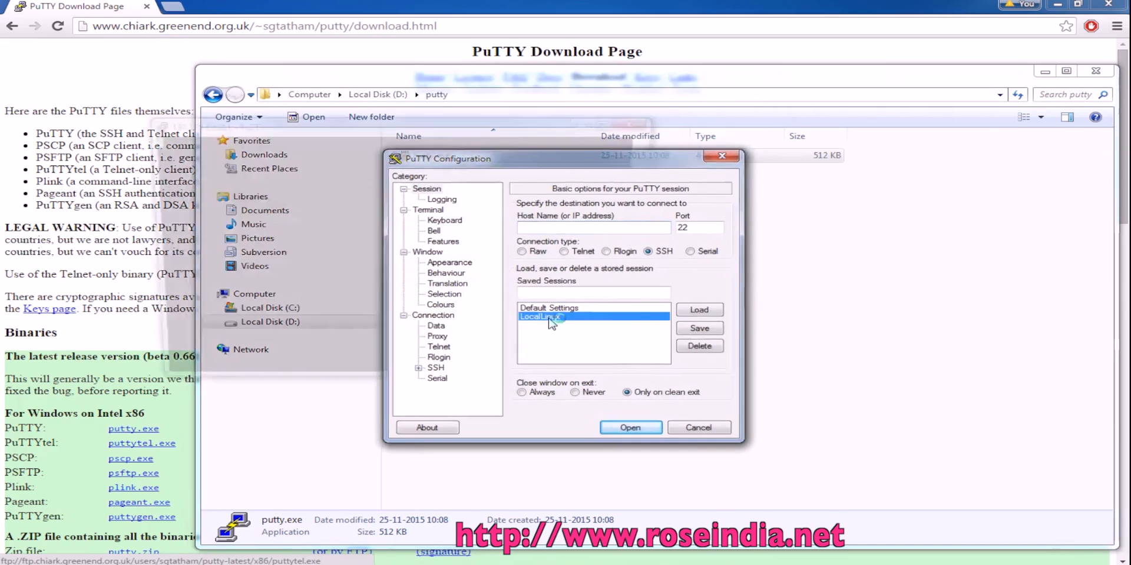
pyautogui.click(629, 428)
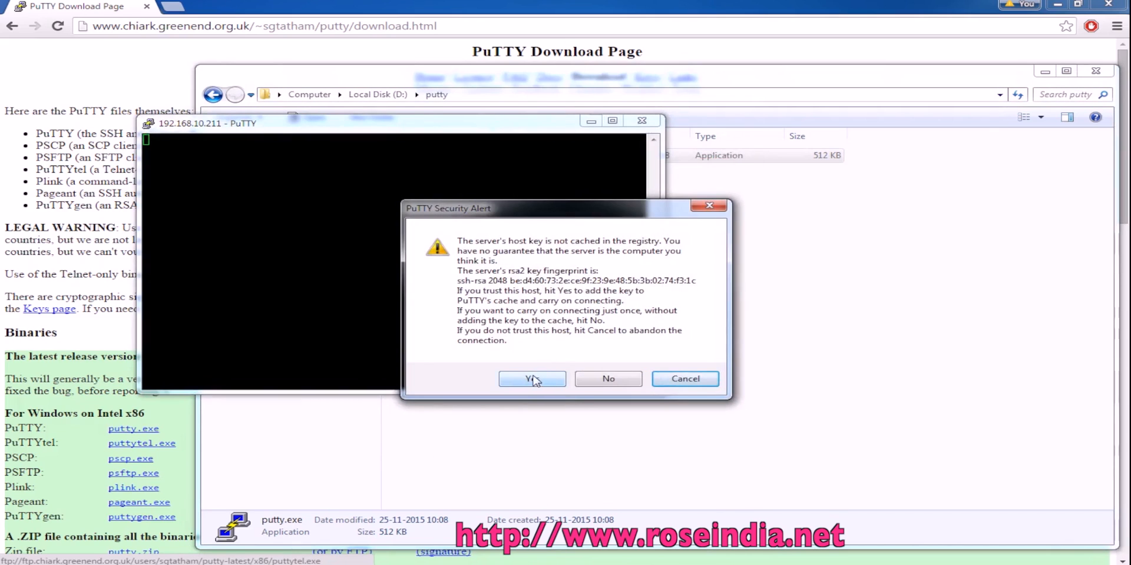
pyautogui.click(532, 378)
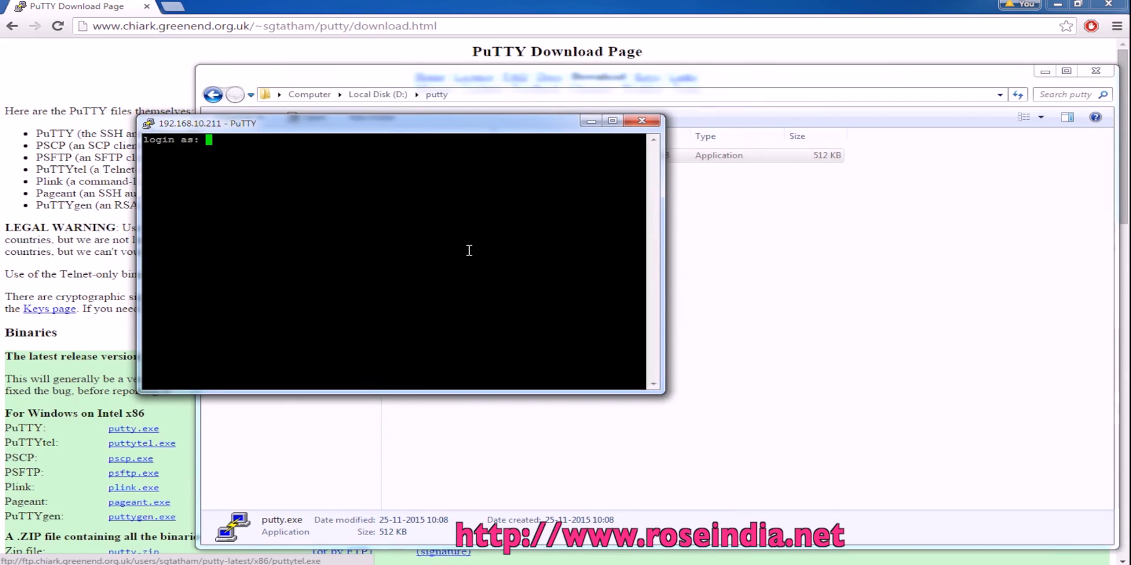
# - Log in as root, run ls -l on the home directory, and cd into /home
pyautogui.write('root')
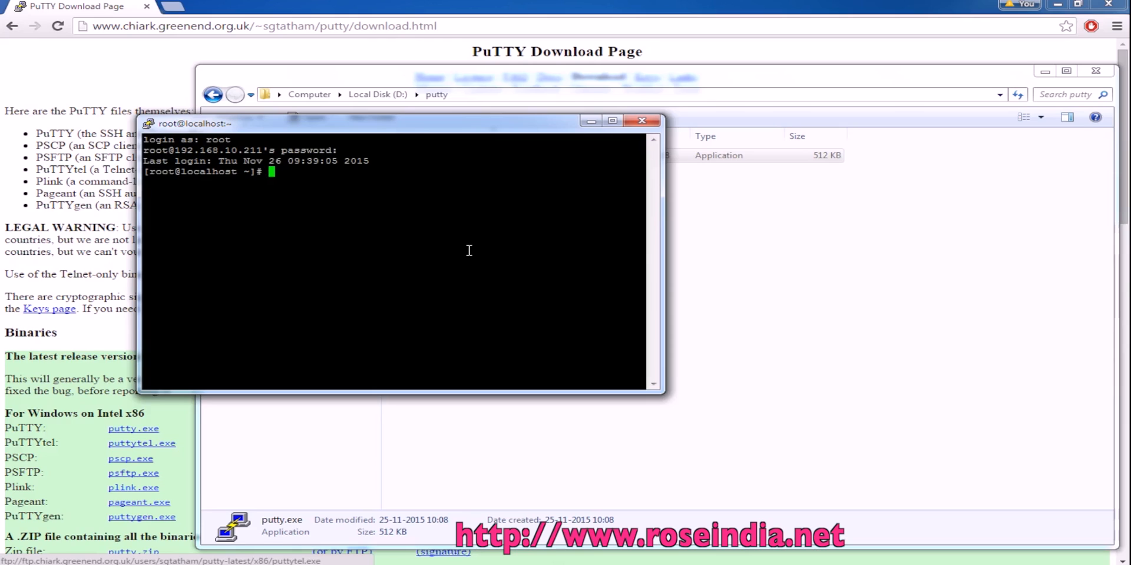
pyautogui.write('ls -l')
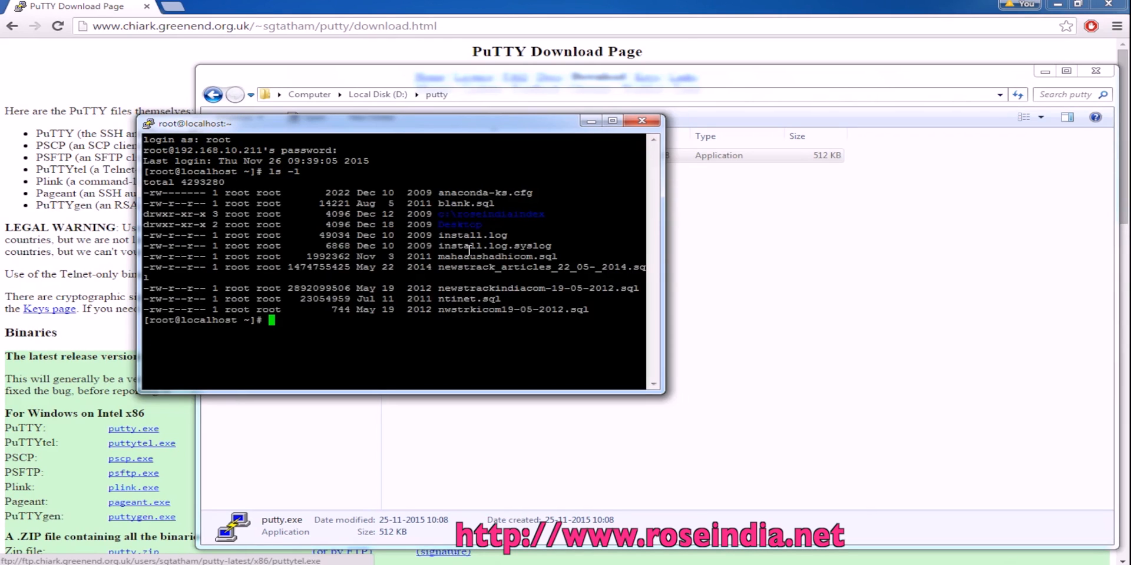
pyautogui.write('cd /home')
pyautogui.write('dir')
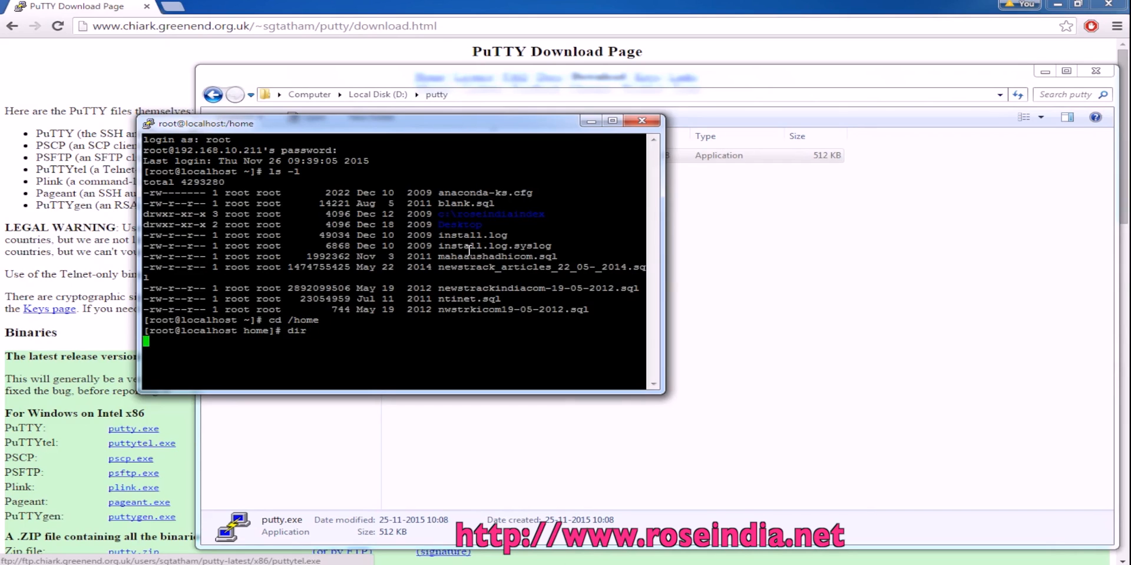
pyautogui.write('-l')
pyautogui.write('/')
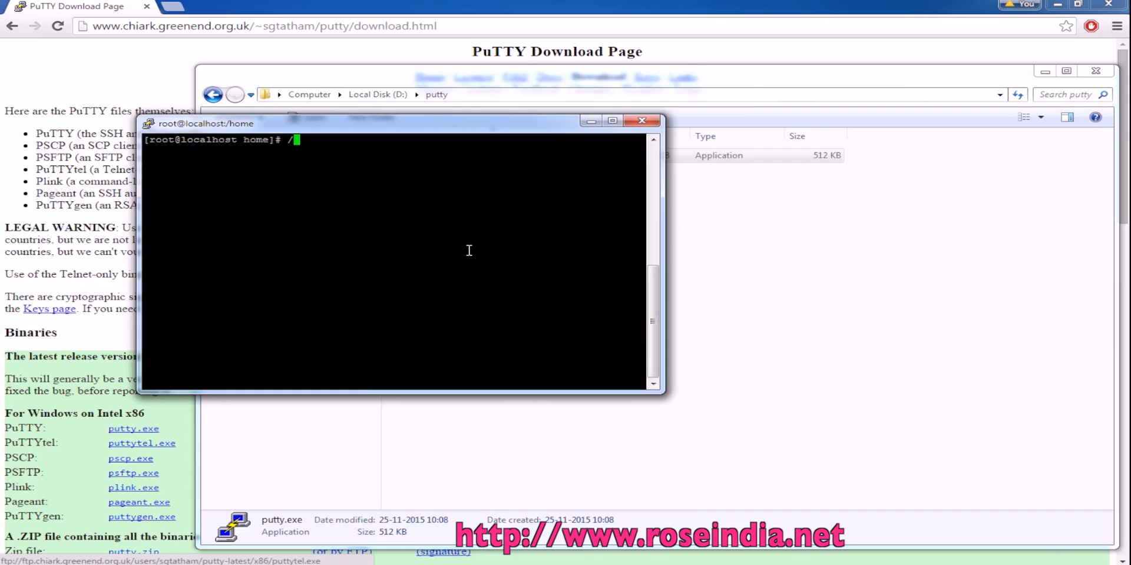
# - List the /home folders (arun, svn, tomcat) with ls and start top
pyautogui.write('cd')
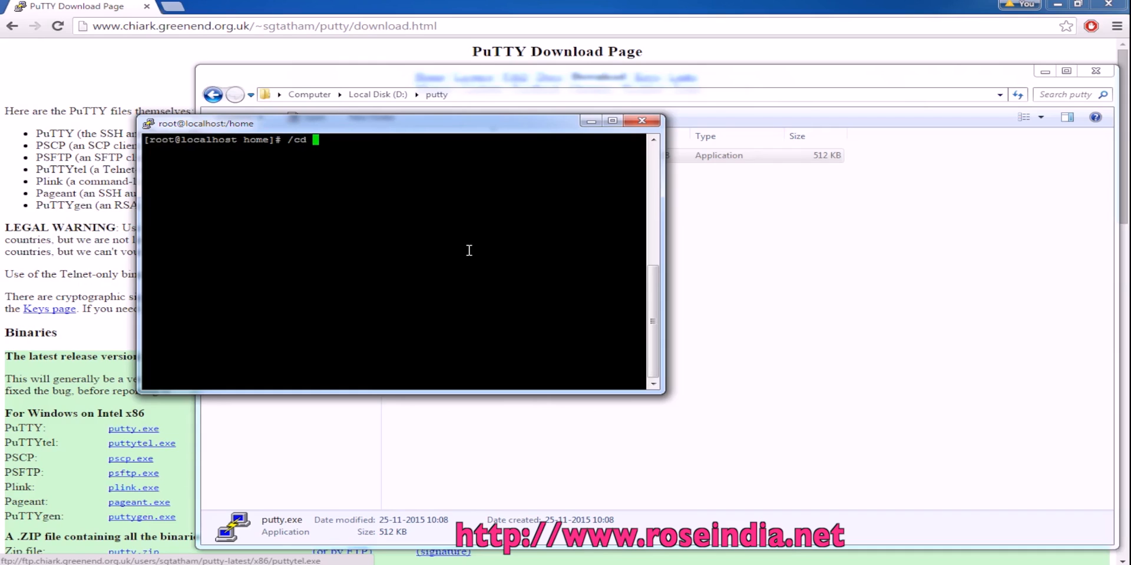
pyautogui.press('BackSpace')
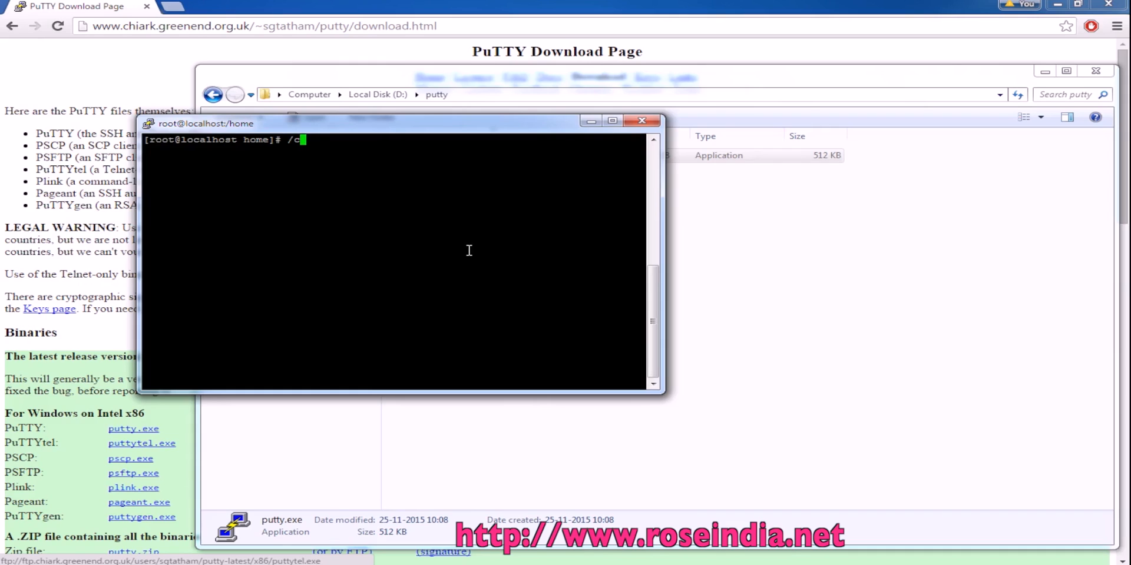
pyautogui.write('d /home')
pyautogui.write('dir')
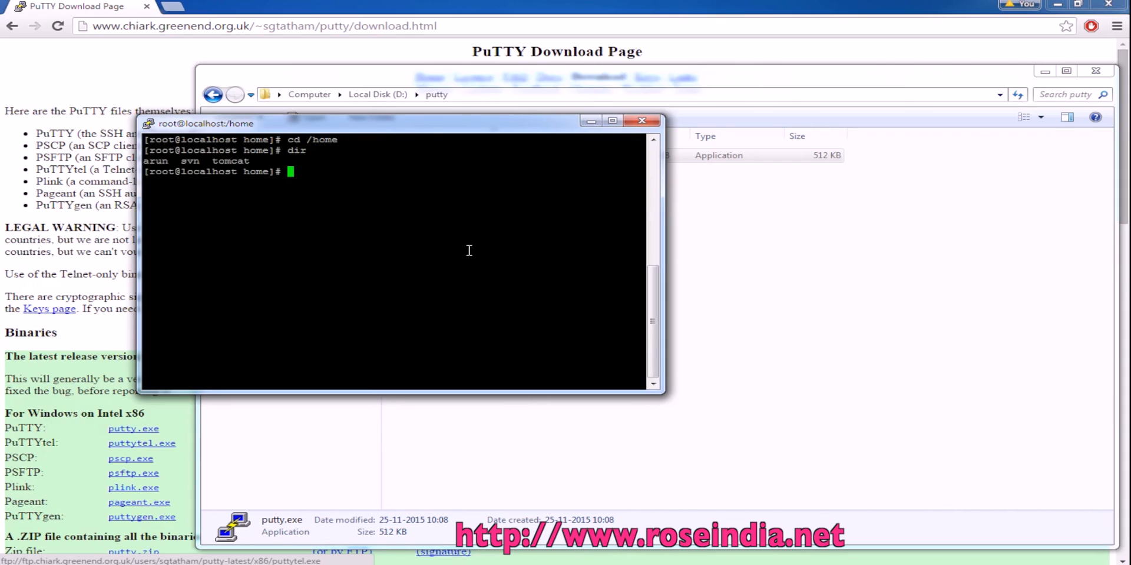
pyautogui.write('ls')
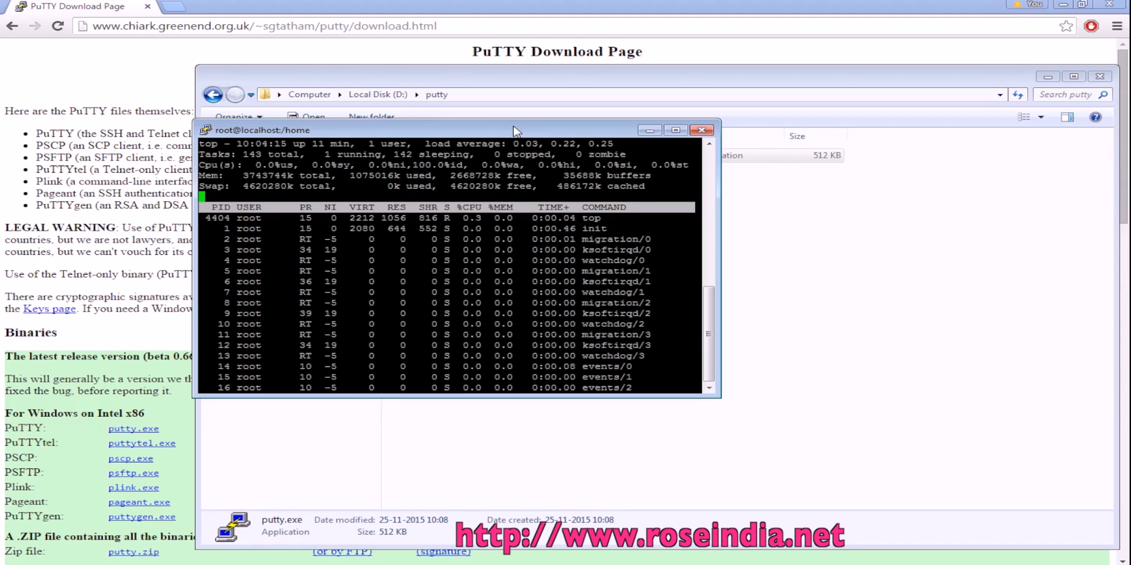
# - Quit top with q and close the PuTTY terminal window
pyautogui.press('q')
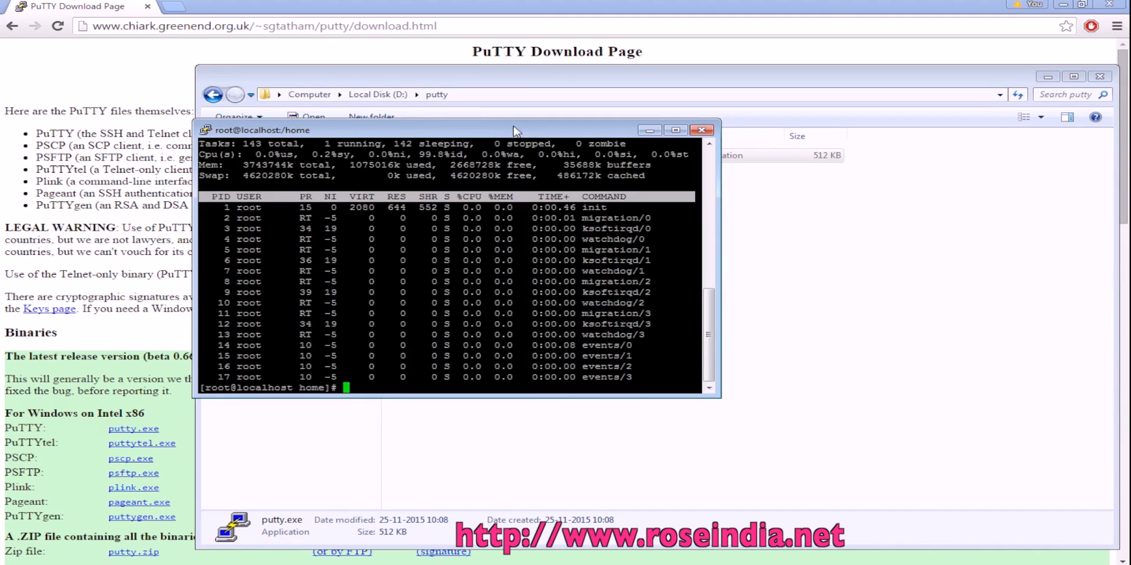
pyautogui.click(701, 129)
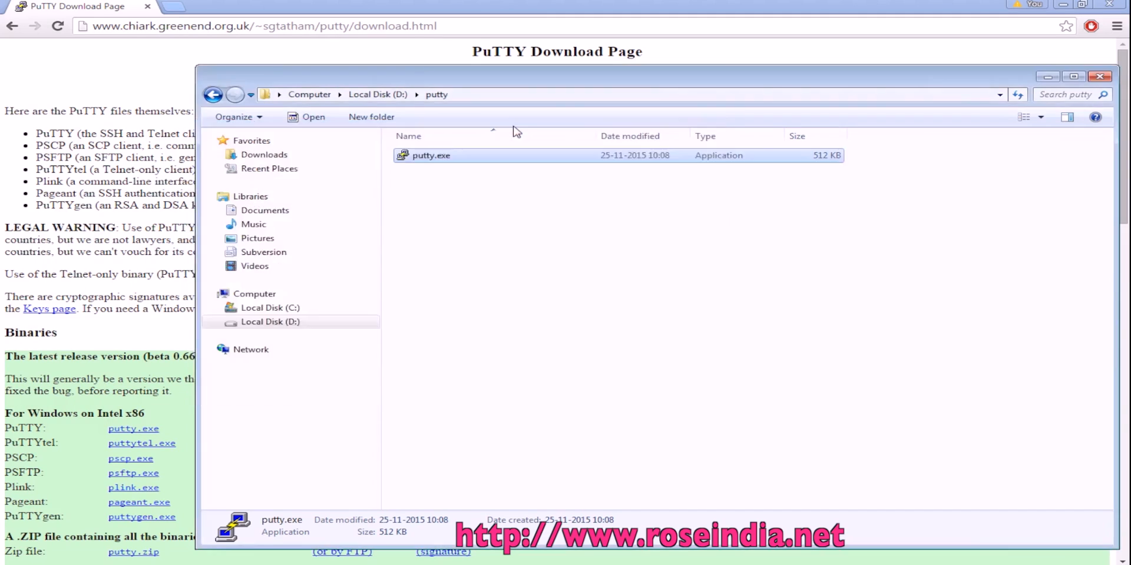